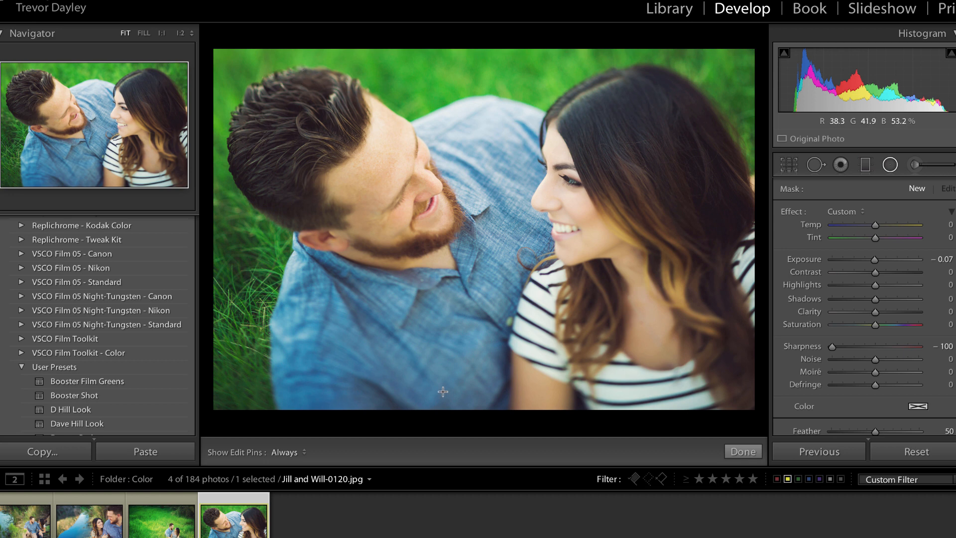
{"action": "mouse_move", "coordinate": [334, 303]}
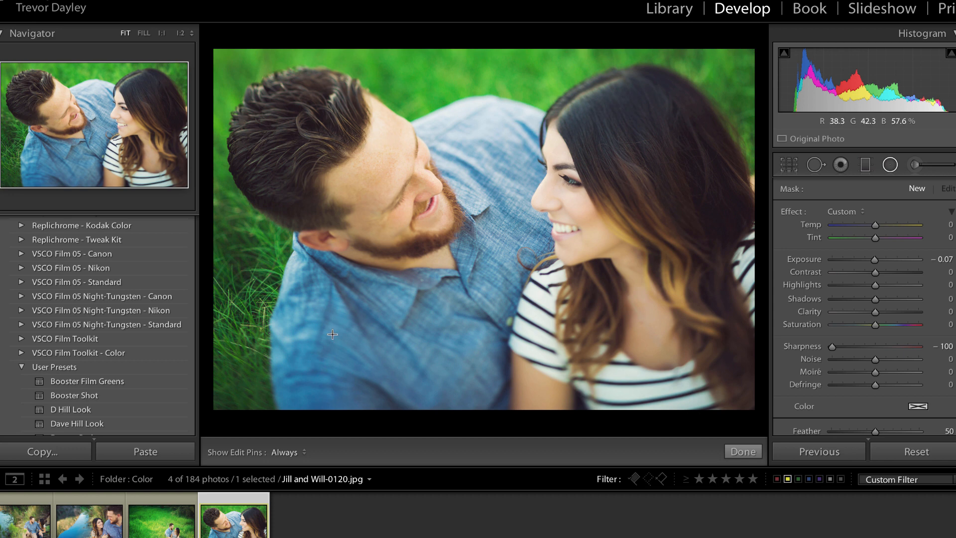
{"action": "mouse_move", "coordinate": [560, 133]}
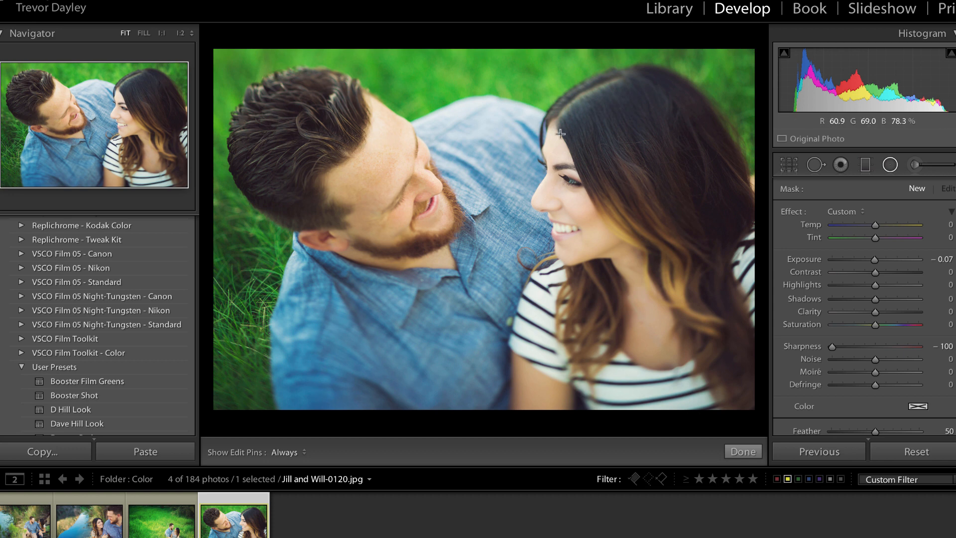
{"action": "mouse_move", "coordinate": [625, 237]}
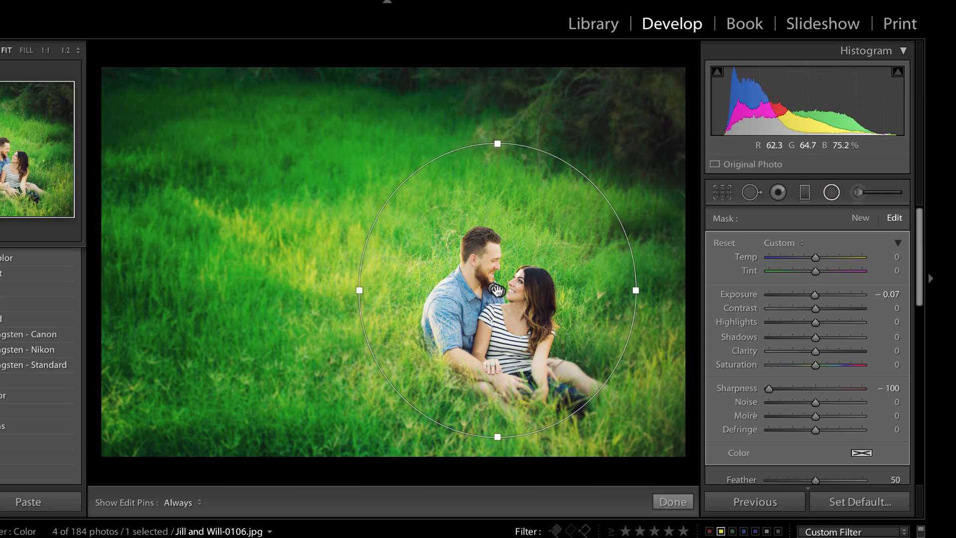
Nudge the radial filter ellipse around the couple into position at -100 sharpness.
{"action": "left_click_drag", "start_coordinate": [497, 291], "coordinate": [492, 294]}
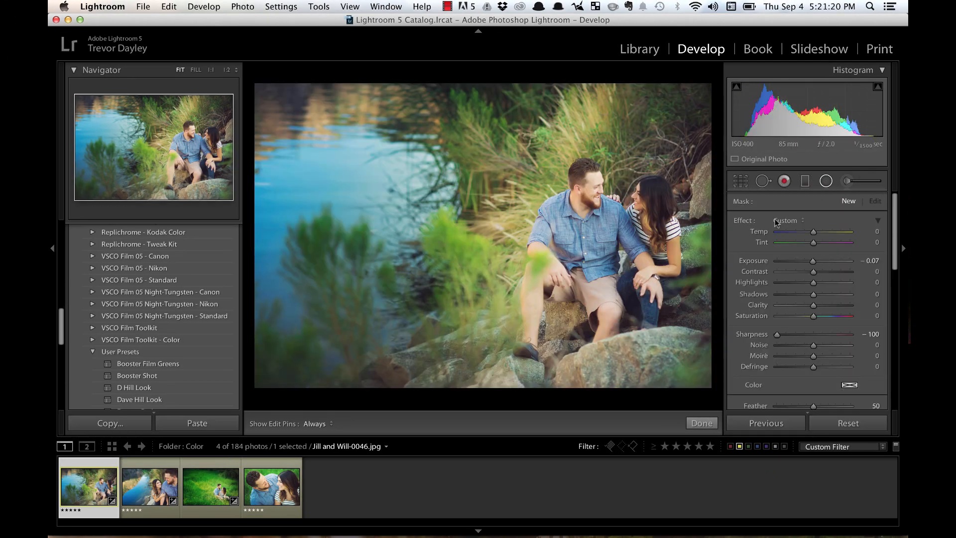
Close the Radial Filter tool with Done to return to the Basic panel.
{"action": "left_click", "coordinate": [805, 181]}
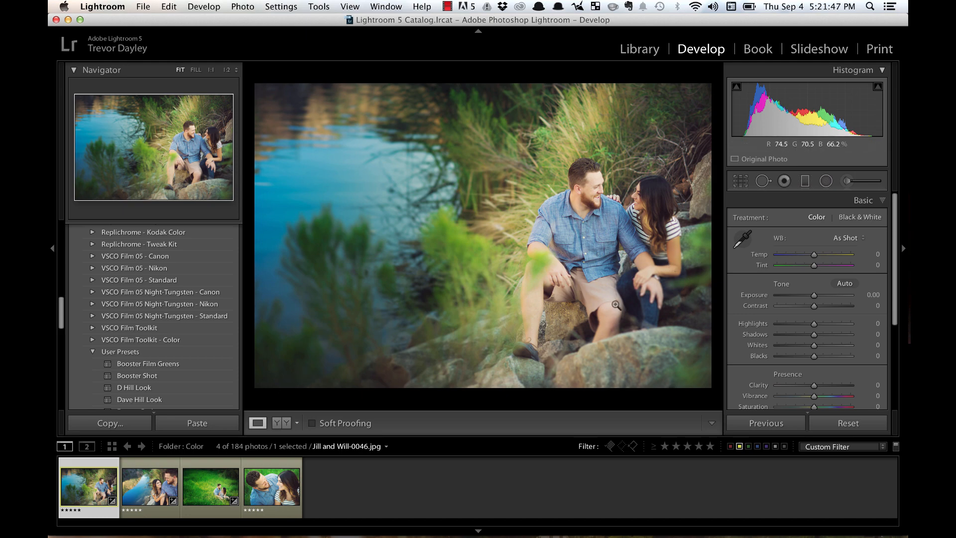
Switch to the couple-in-the-grass photo from the filmstrip.
{"action": "left_click", "coordinate": [210, 485]}
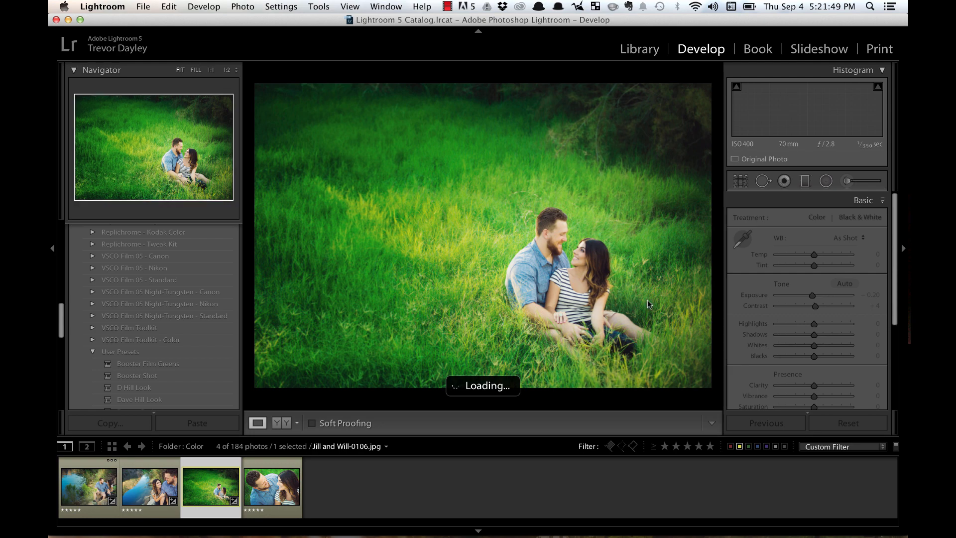
{"action": "left_click", "coordinate": [258, 423]}
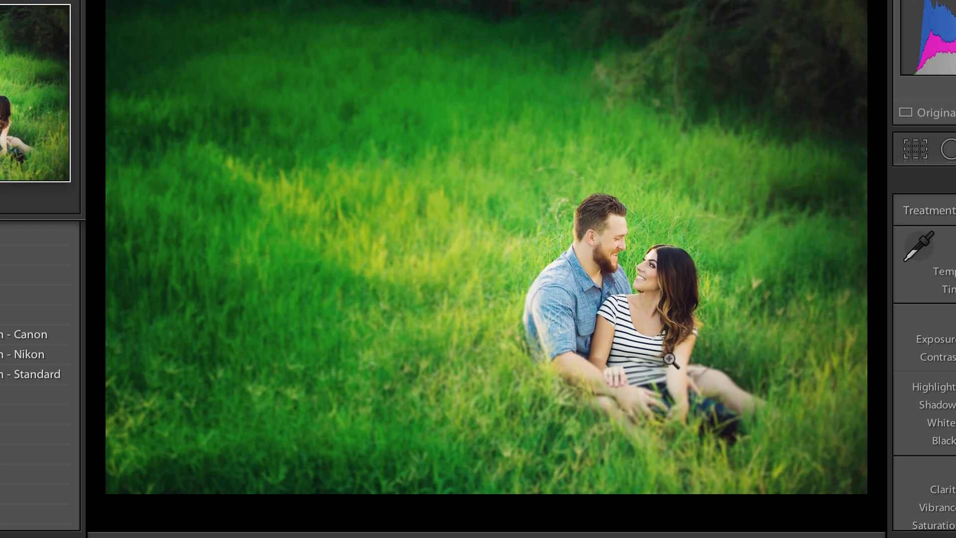
{"action": "mouse_move", "coordinate": [702, 168]}
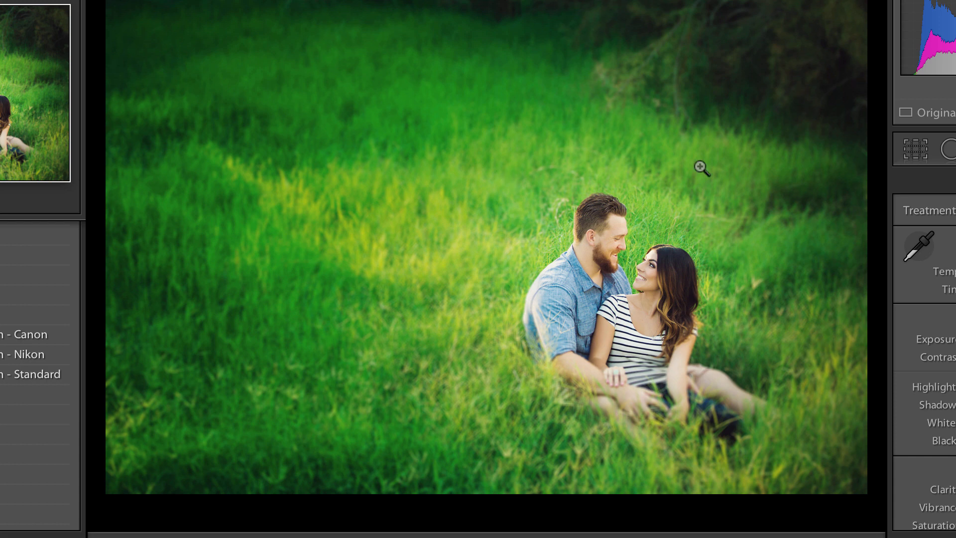
{"action": "mouse_move", "coordinate": [679, 189]}
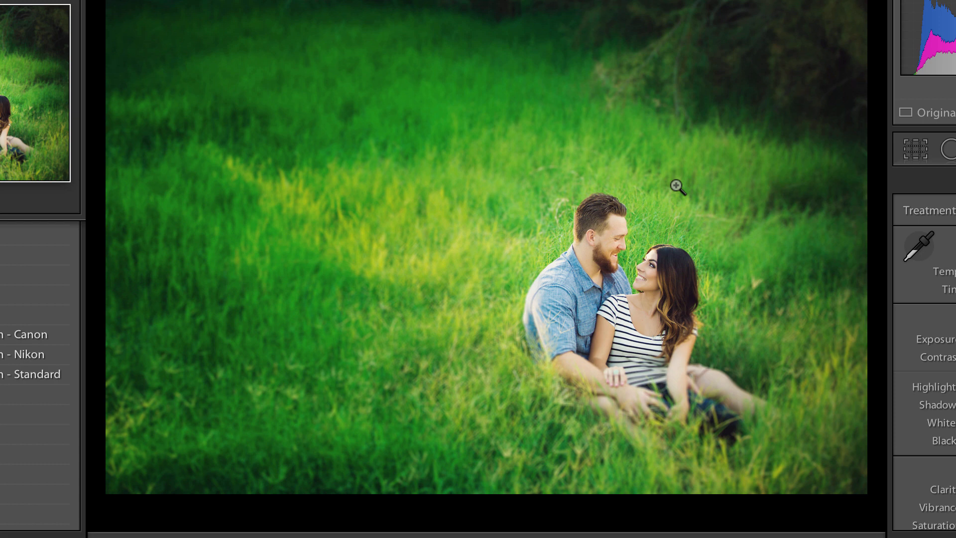
{"action": "mouse_move", "coordinate": [549, 135]}
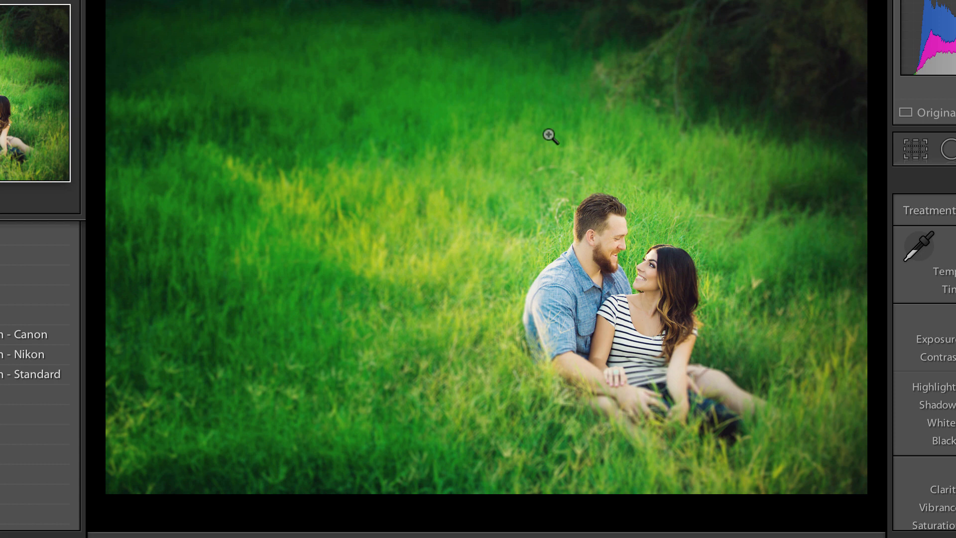
{"action": "mouse_move", "coordinate": [688, 201]}
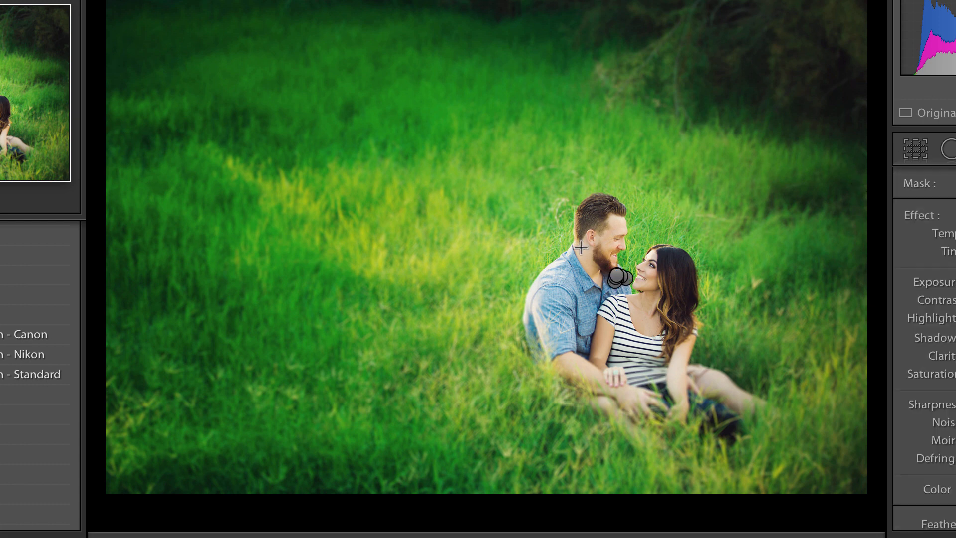
Select the radial filter pin on the grass couple to show its ellipse.
{"action": "left_click_drag", "start_coordinate": [618, 276], "coordinate": [798, 276]}
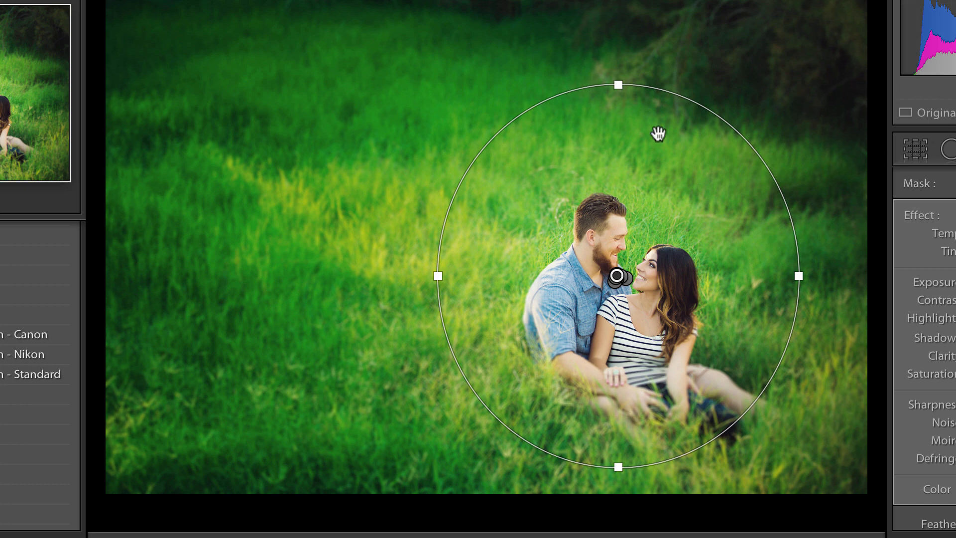
{"action": "mouse_move", "coordinate": [658, 252]}
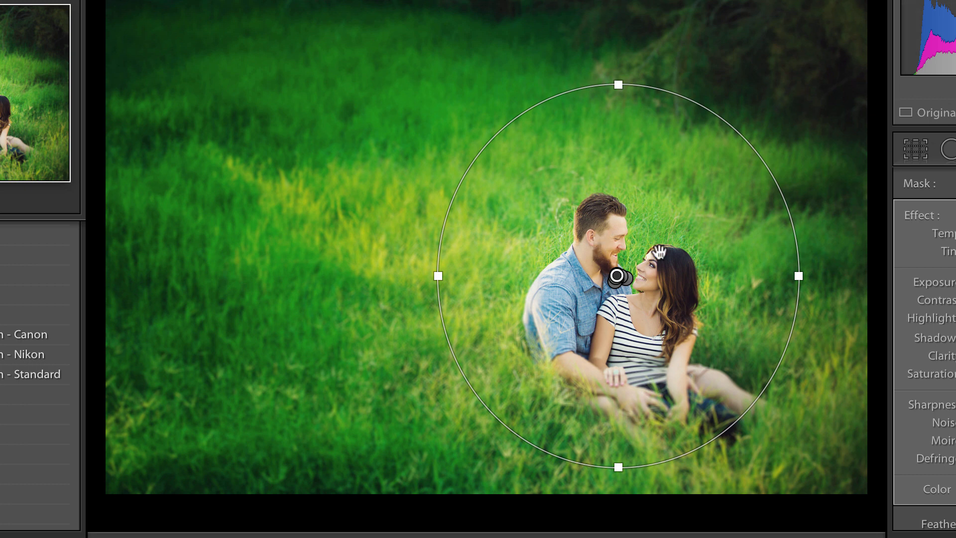